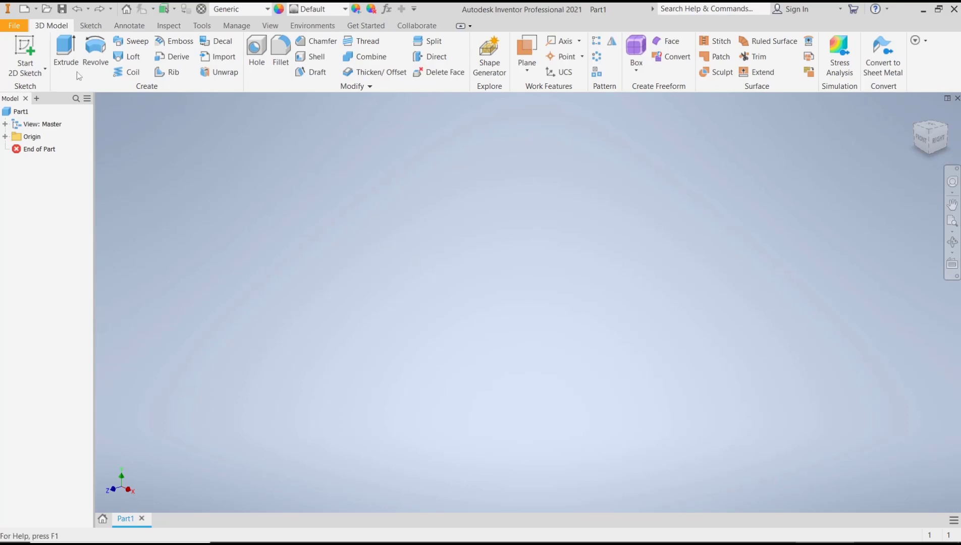
Step: Sketch a rectangle on the XZ plane and extrude it 10 mm into a box
{"action": "left_click", "coordinate": [26, 55]}
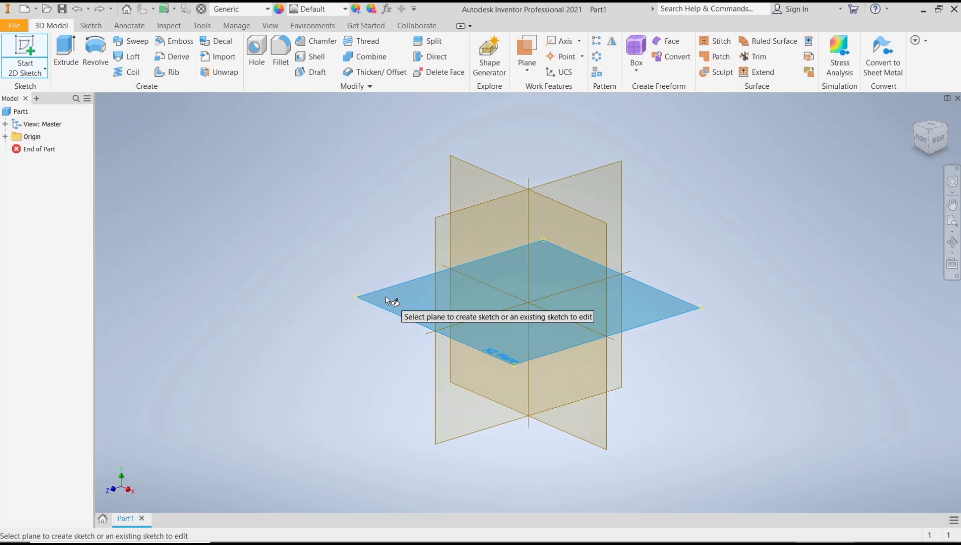
{"action": "left_click", "coordinate": [542, 276]}
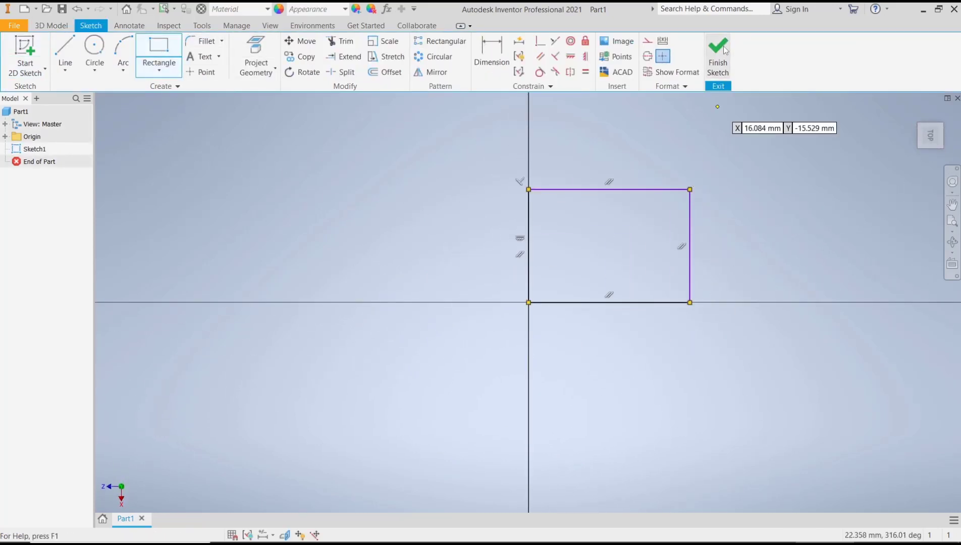
{"action": "left_click", "coordinate": [718, 55]}
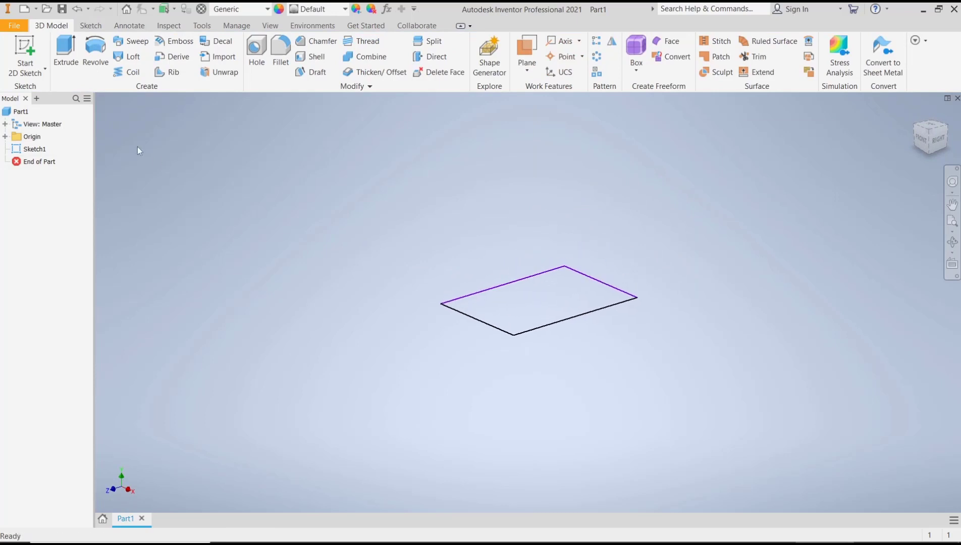
{"action": "left_click", "coordinate": [64, 52]}
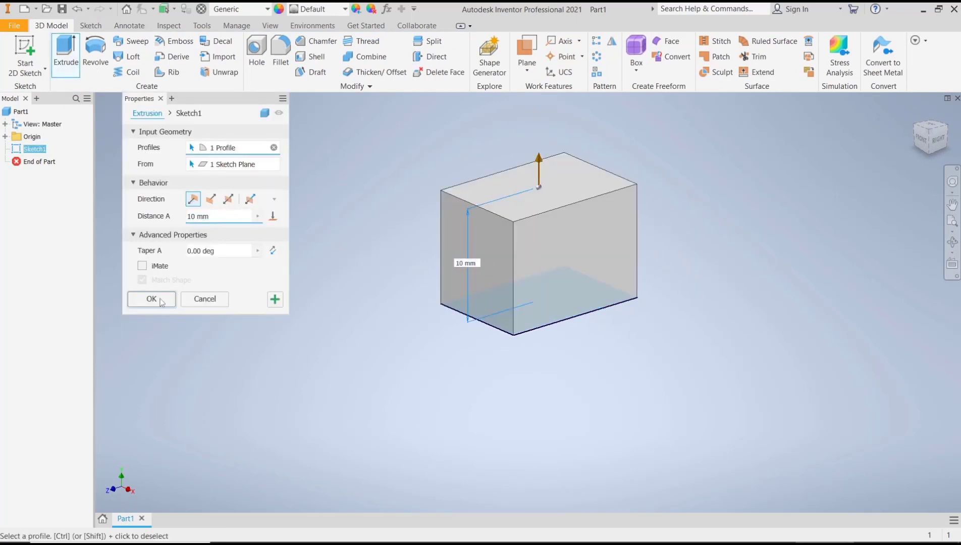
{"action": "left_click", "coordinate": [151, 300]}
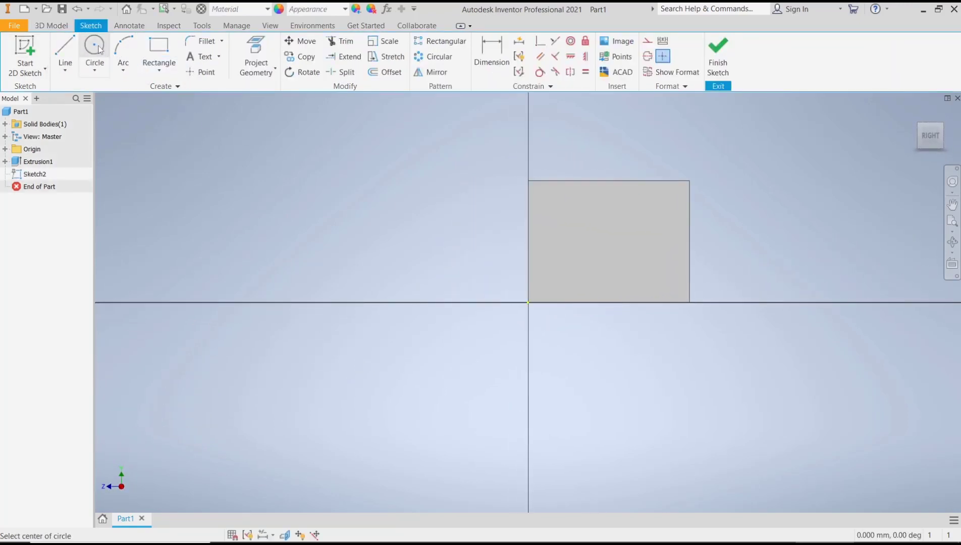
Step: Draw a circle on the box's side face and extrude it 10 mm as a boss
{"action": "left_click", "coordinate": [612, 241]}
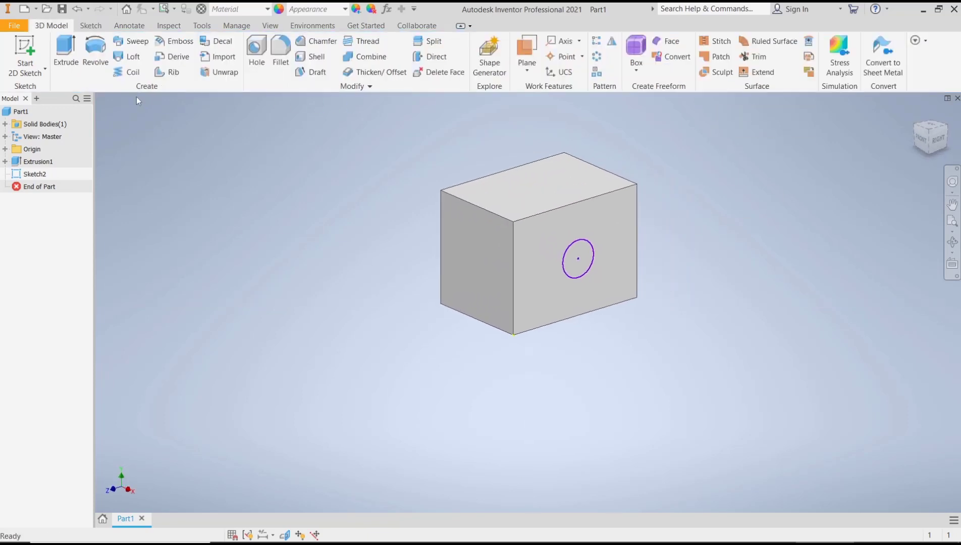
{"action": "left_click", "coordinate": [65, 49]}
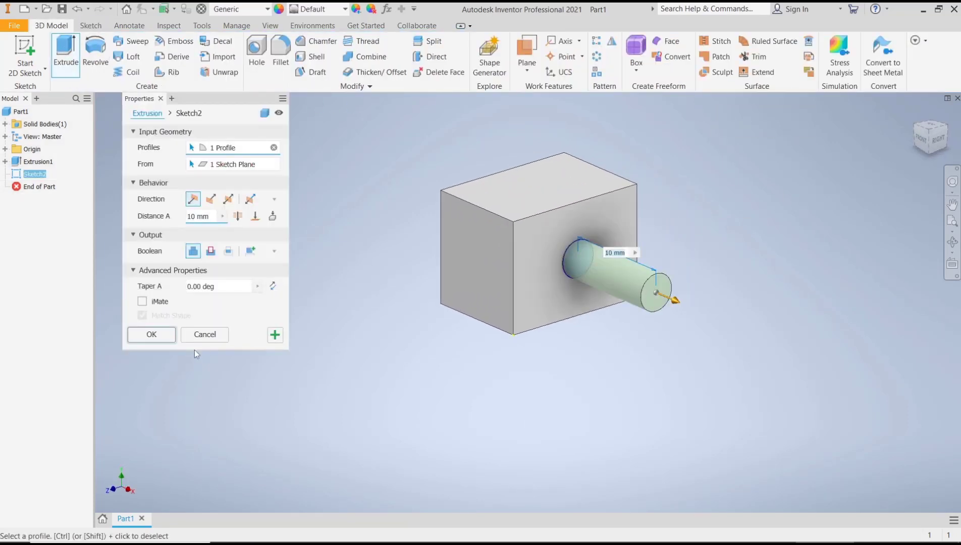
{"action": "left_click", "coordinate": [151, 334]}
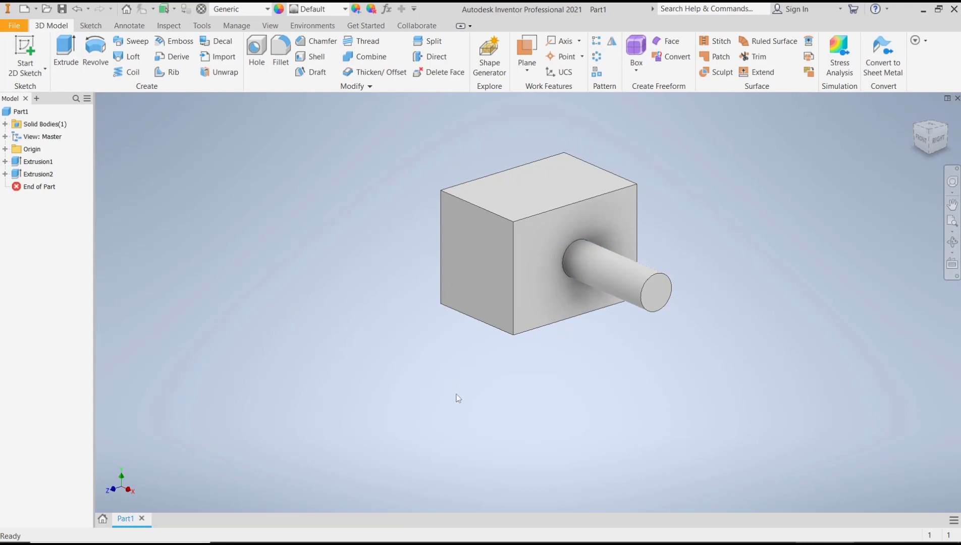
{"action": "left_click", "coordinate": [531, 285]}
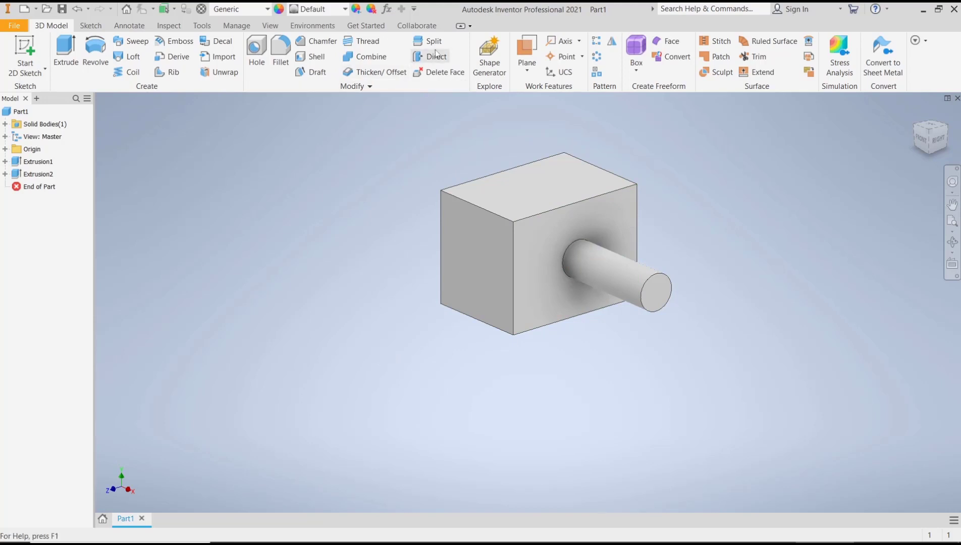
Step: Start a Direct Move on faces and drag the box face carrying the boss
{"action": "left_click", "coordinate": [436, 56]}
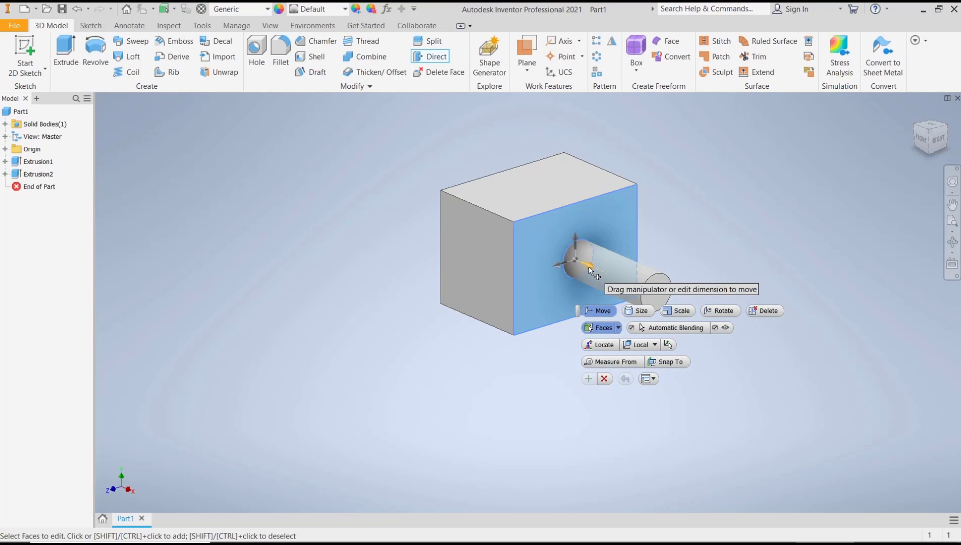
{"action": "left_click_drag", "start_coordinate": [592, 271], "coordinate": [591, 288]}
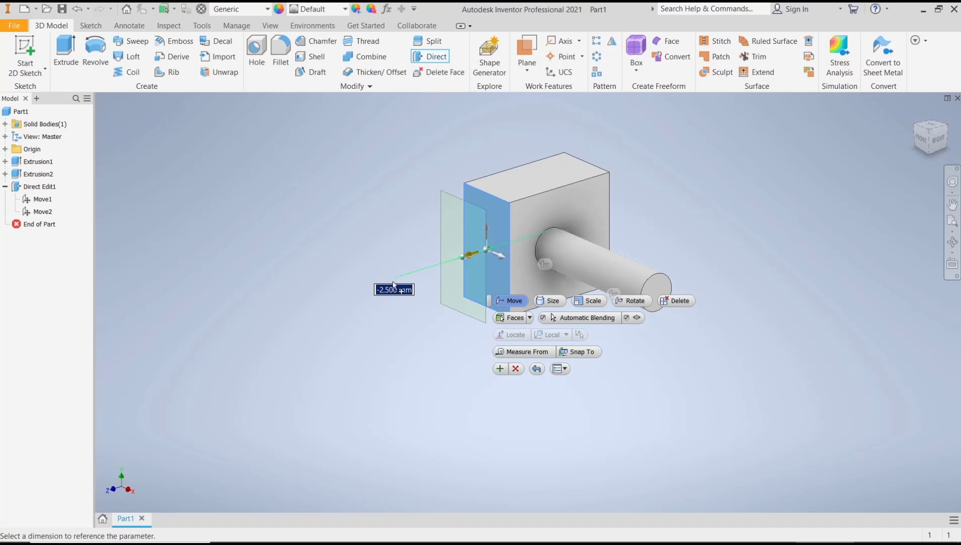
Step: Enter -3 mm as the move distance for the box's side face
{"action": "type", "text": "-3"}
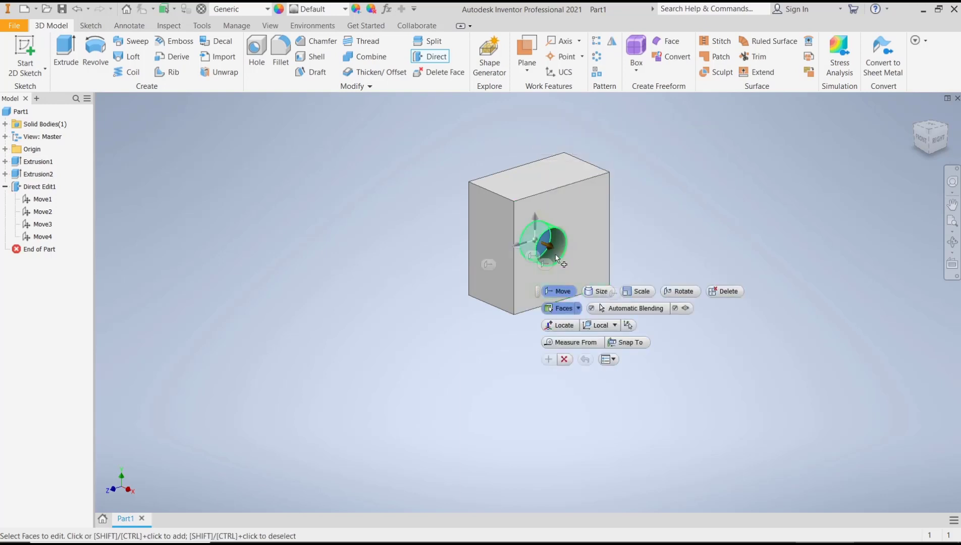
Step: Drag the boss's circular end face outward to 5.250 mm
{"action": "left_click_drag", "start_coordinate": [542, 245], "coordinate": [589, 264]}
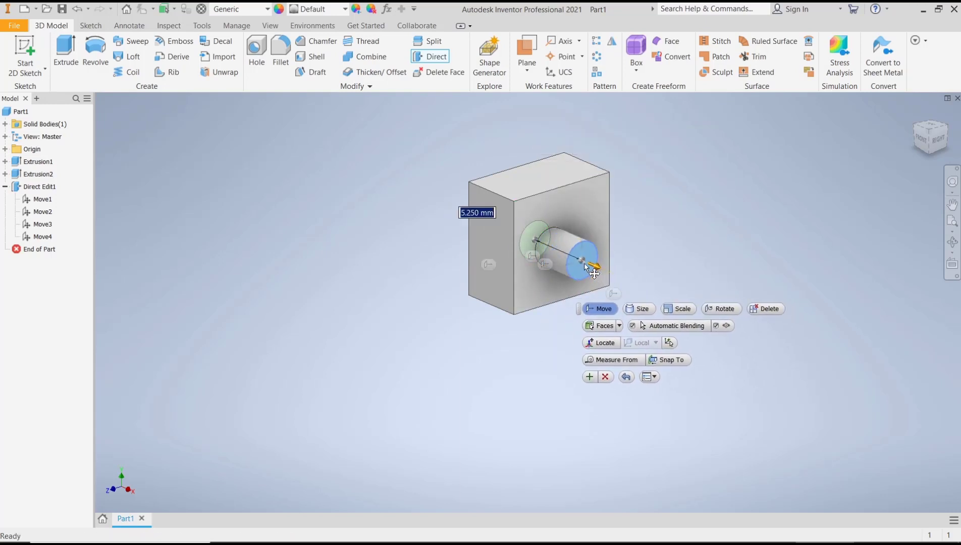